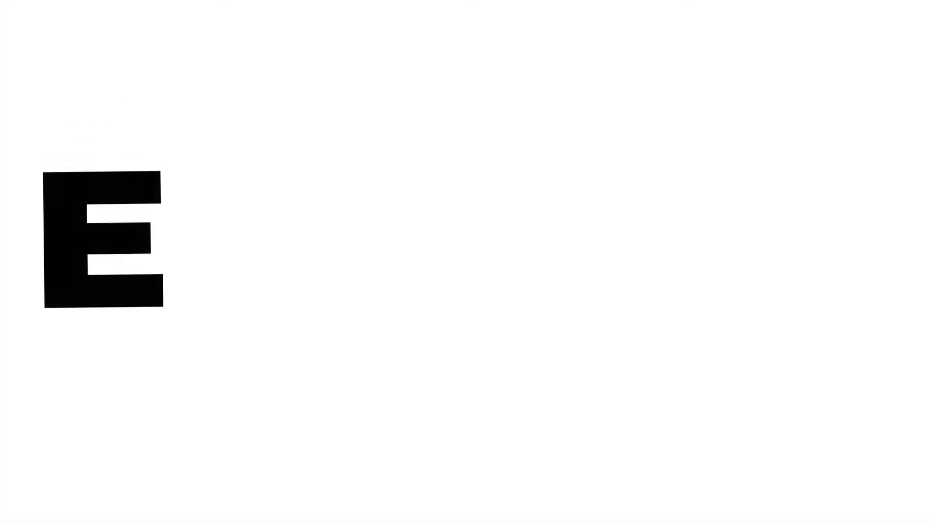
{"action": "type", "text": "fjMO"}
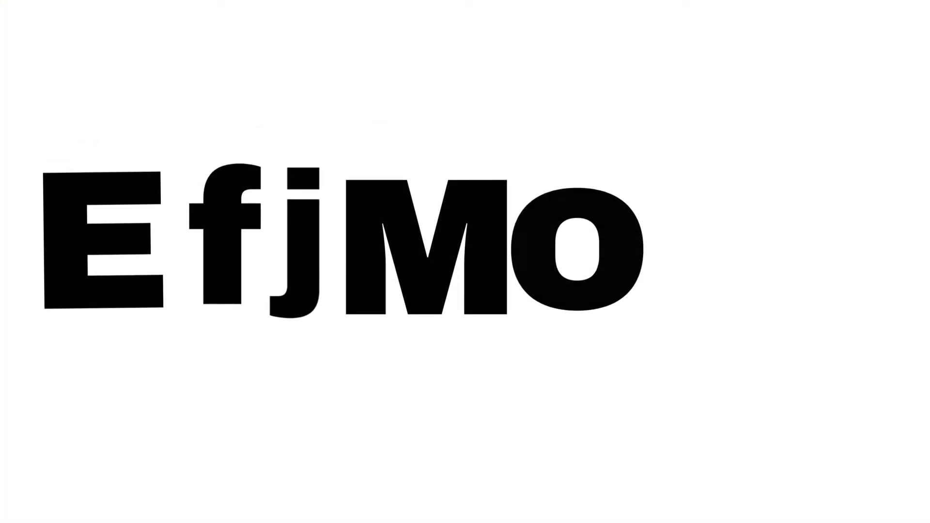